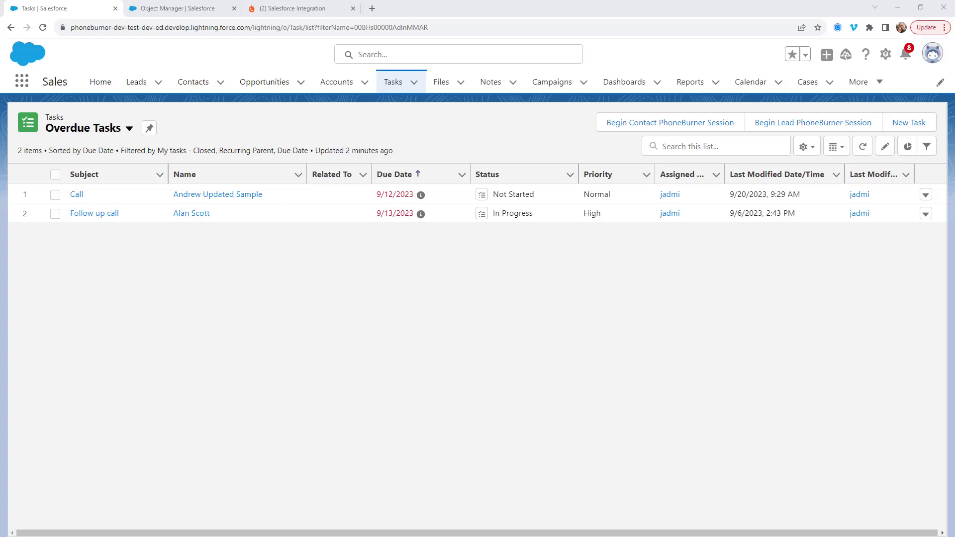
mouse_move(837, 95)
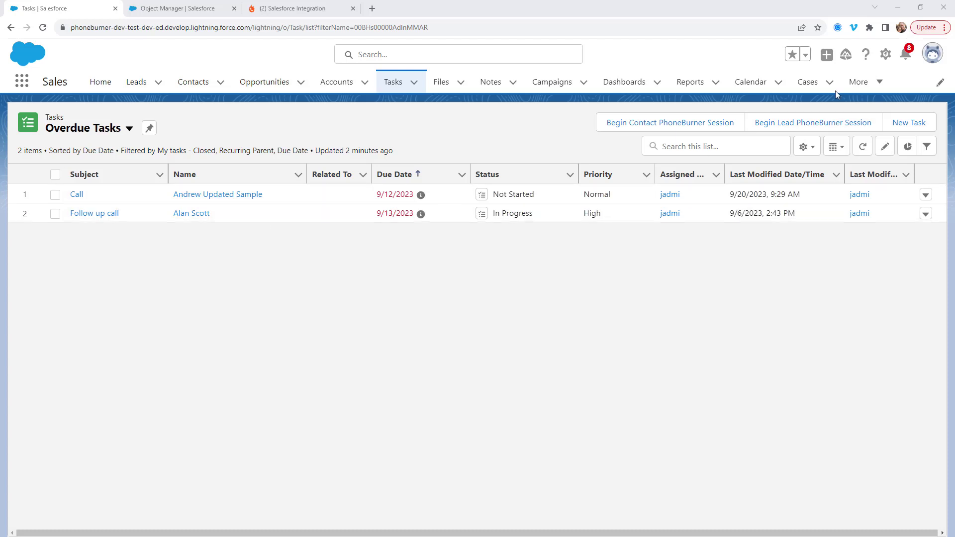
- Open the Properties list from the More menu, showing 123 N Main St
click(859, 82)
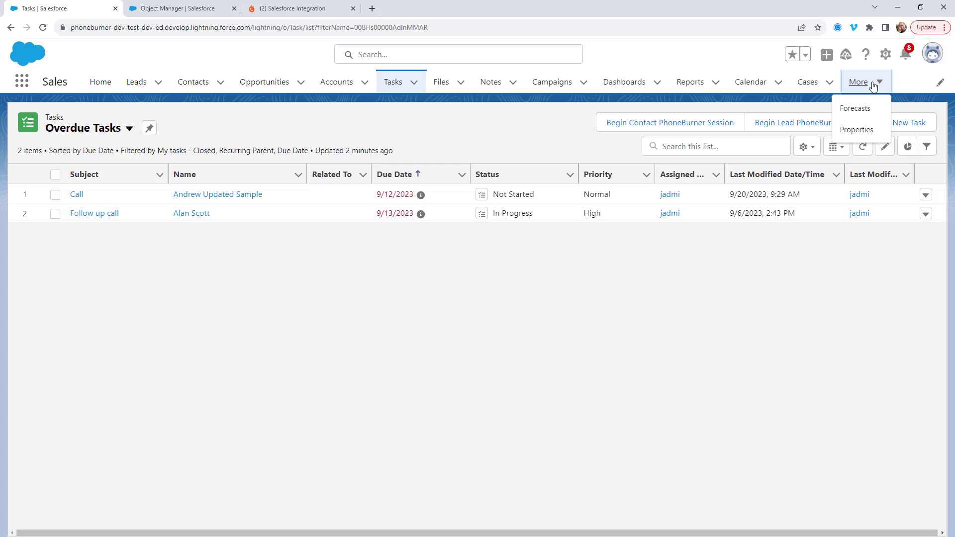
mouse_move(857, 130)
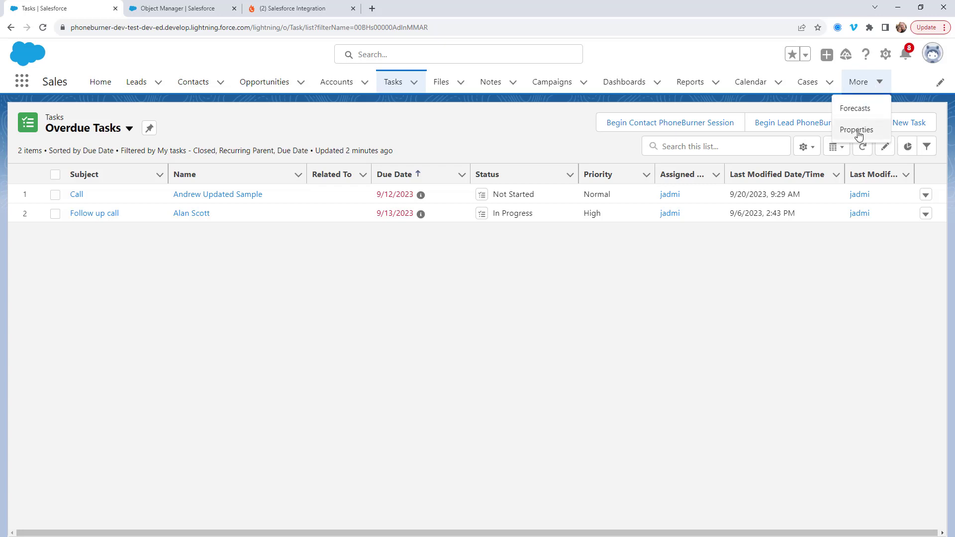
click(857, 130)
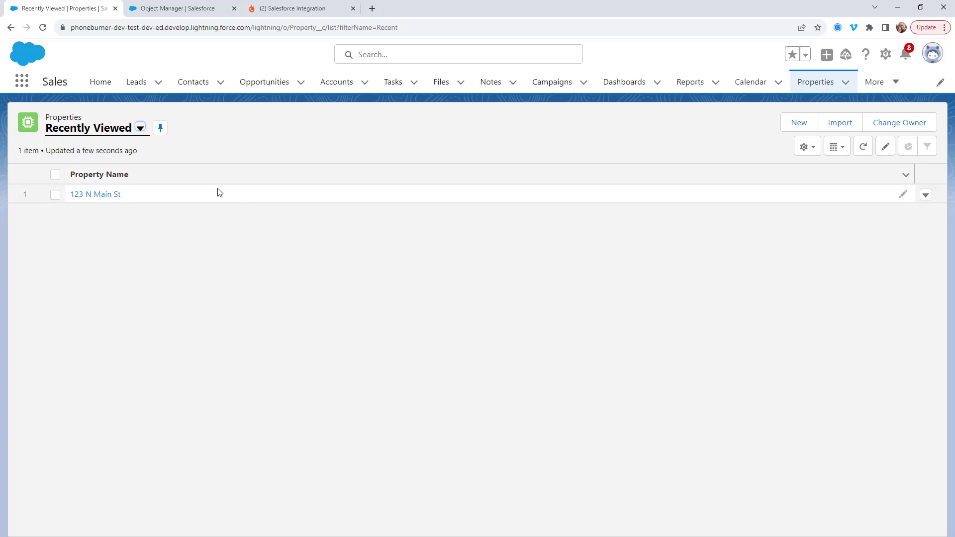
mouse_move(206, 287)
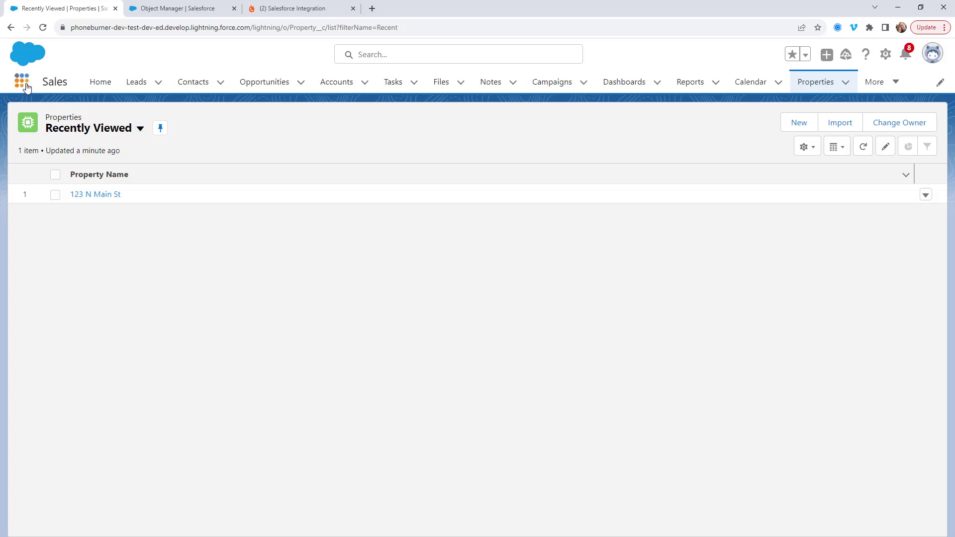
- Switch to the PhoneBurner - Lightning app via the App Launcher search
click(22, 82)
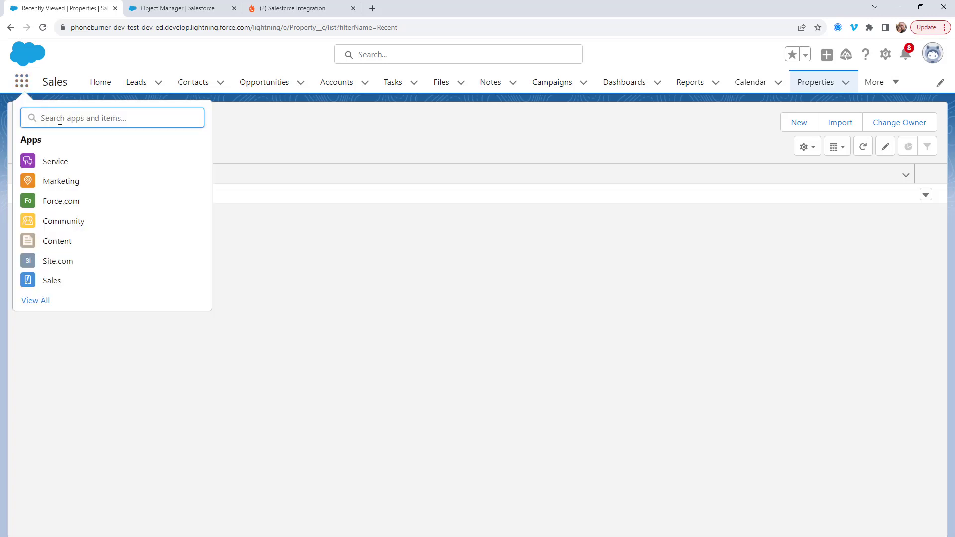
text(PhoneBurner)
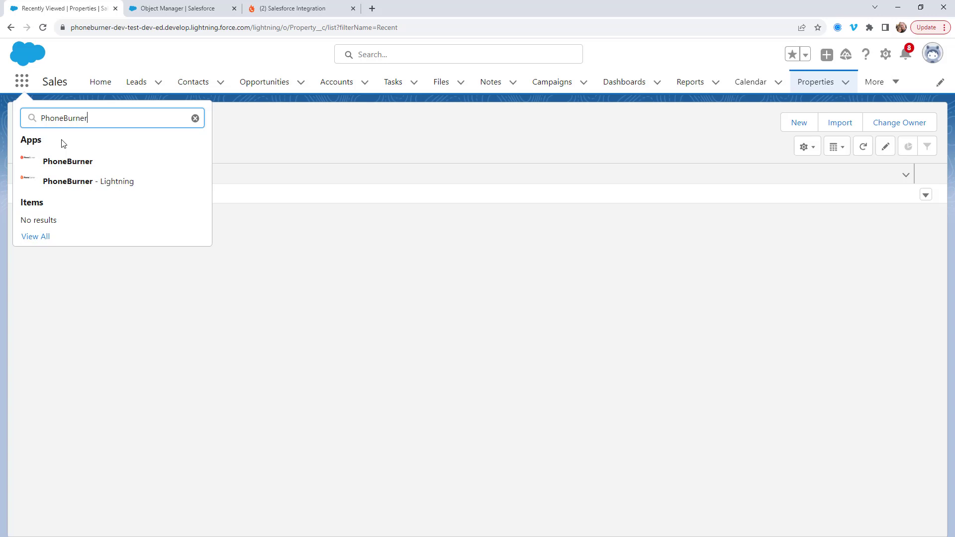
mouse_move(73, 182)
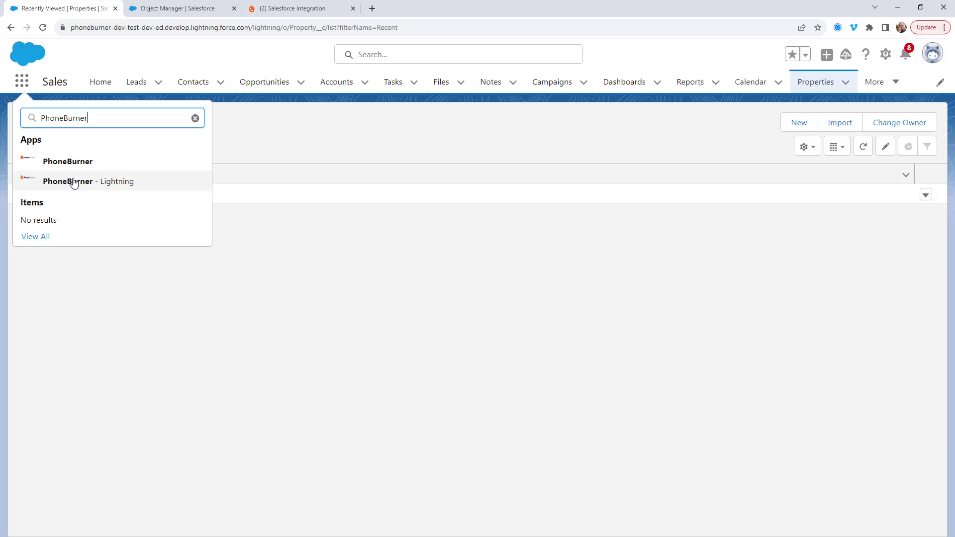
click(88, 181)
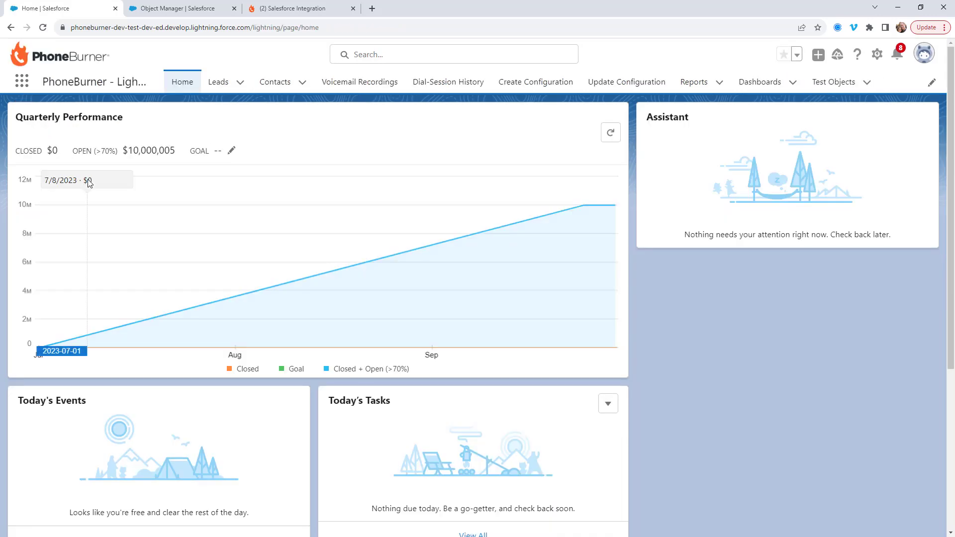
mouse_move(536, 82)
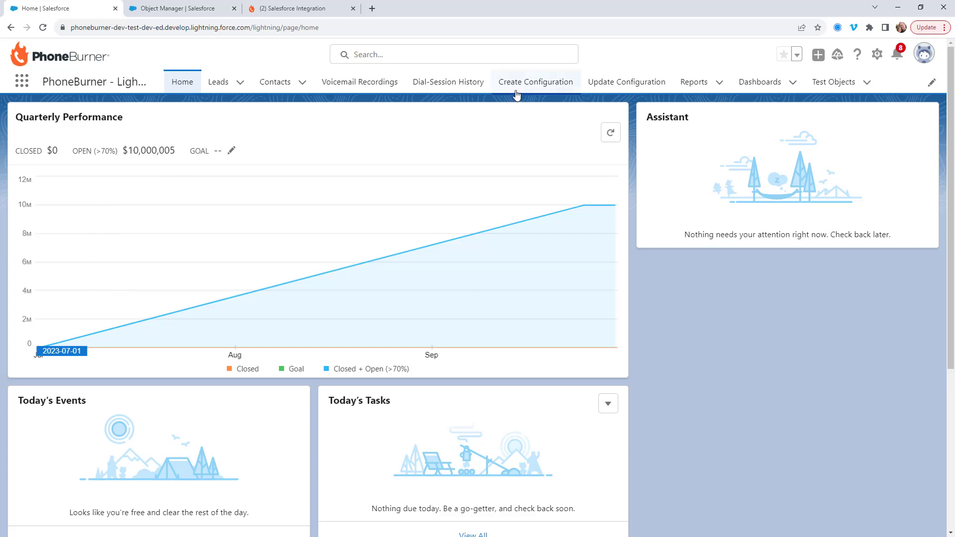
mouse_move(626, 81)
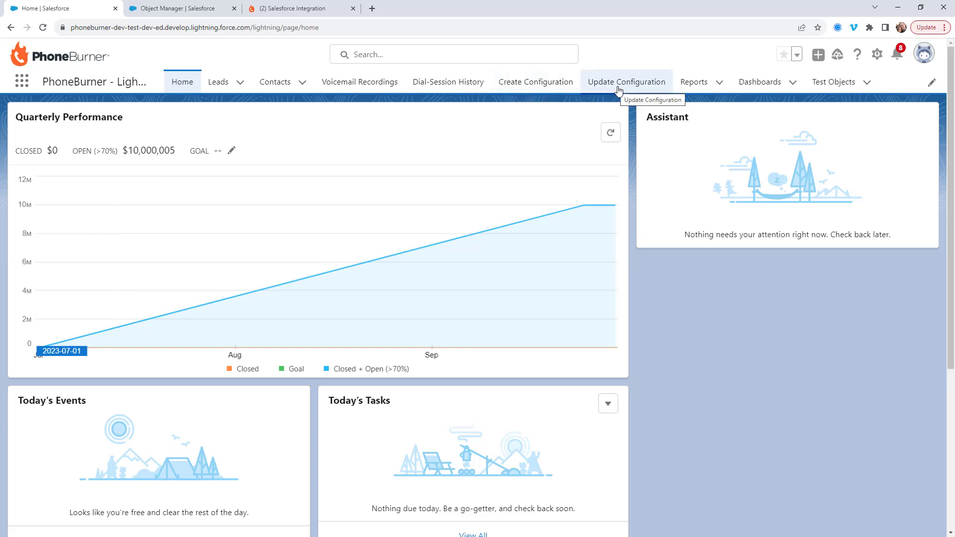
mouse_move(931, 82)
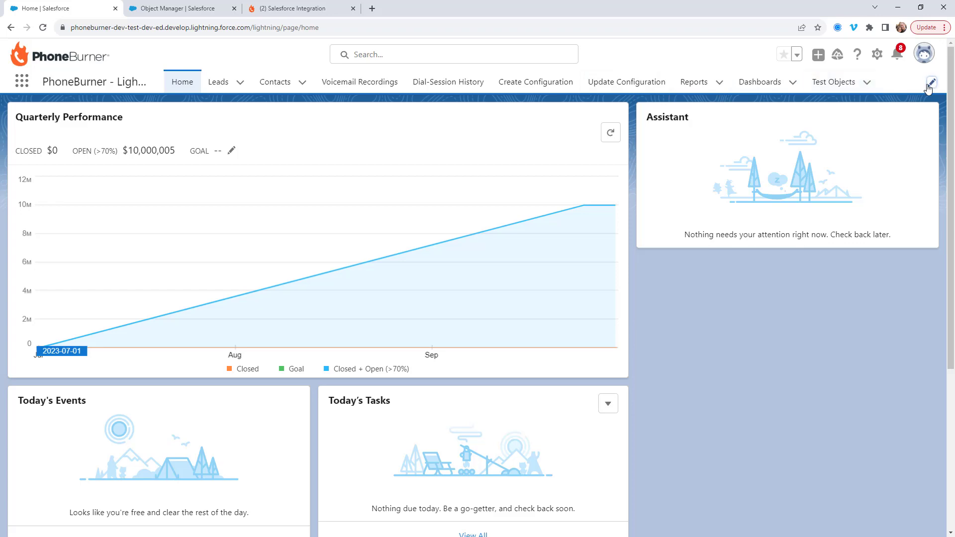
click(931, 82)
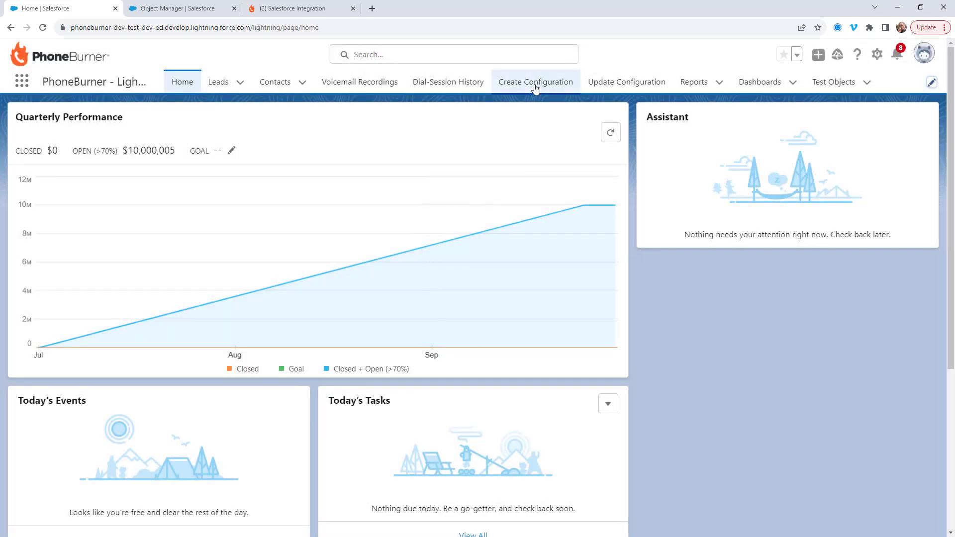
- Create a PhoneBurner mapping row with object Property and field Contact
click(535, 82)
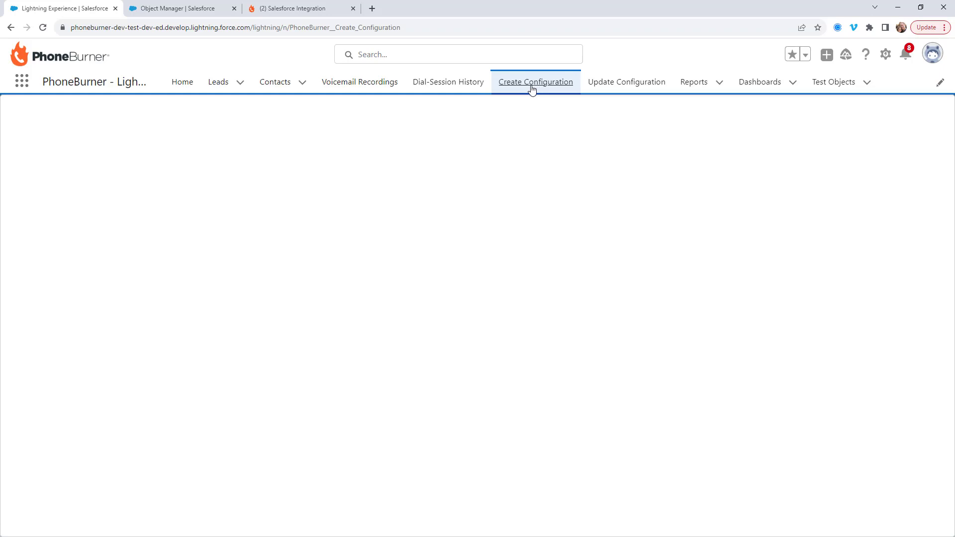
click(535, 81)
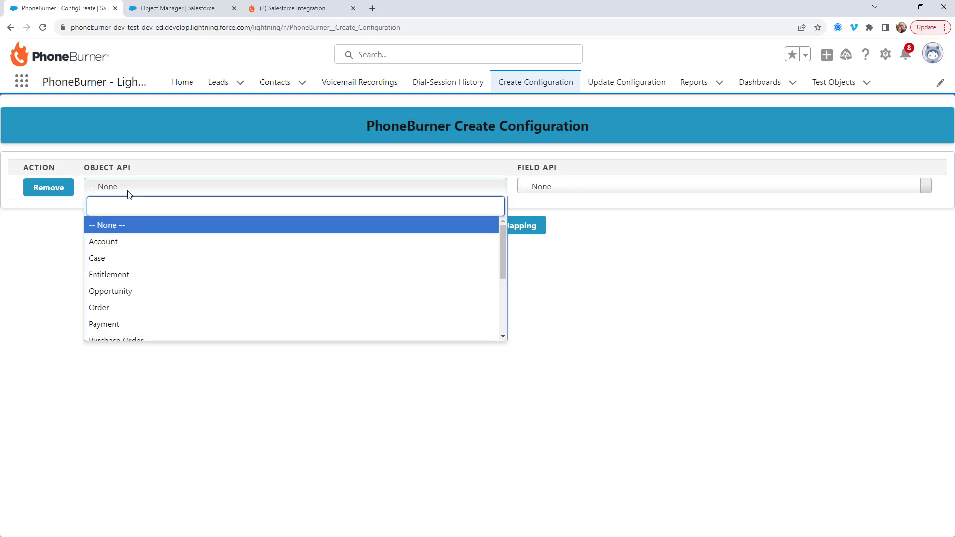
text(pro)
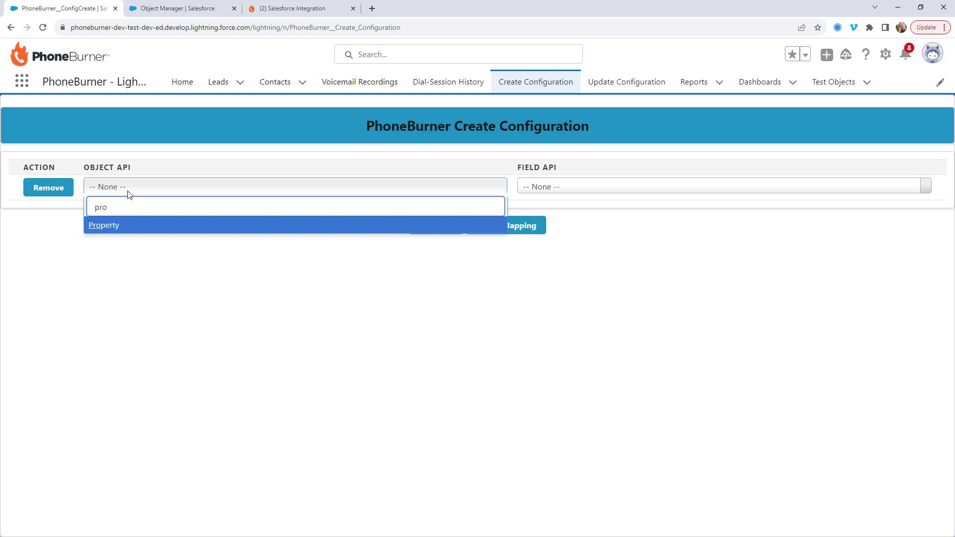
click(103, 225)
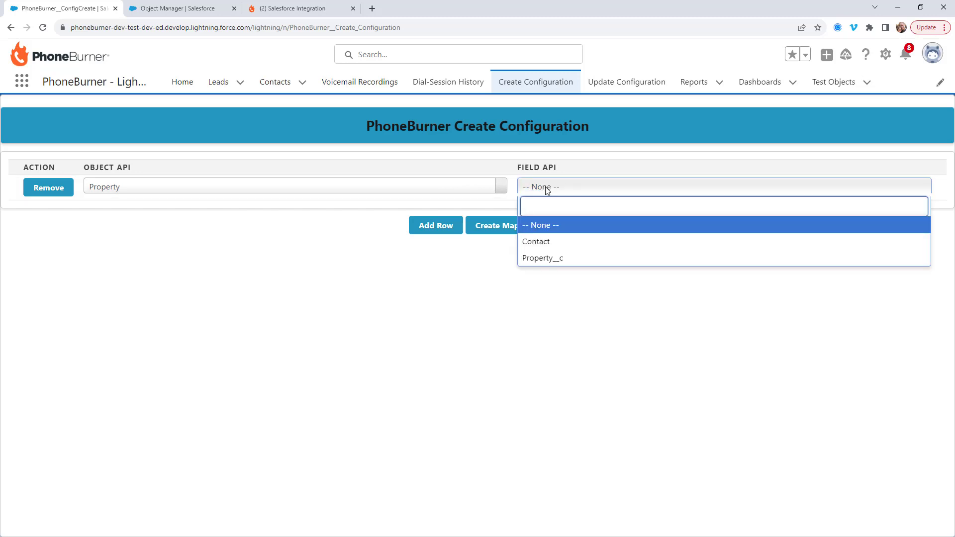
mouse_move(555, 241)
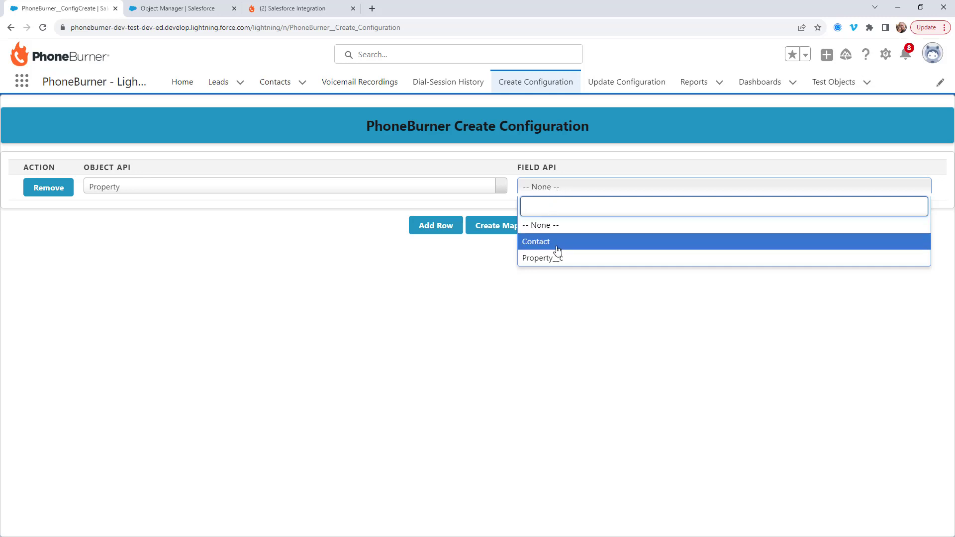
mouse_move(557, 258)
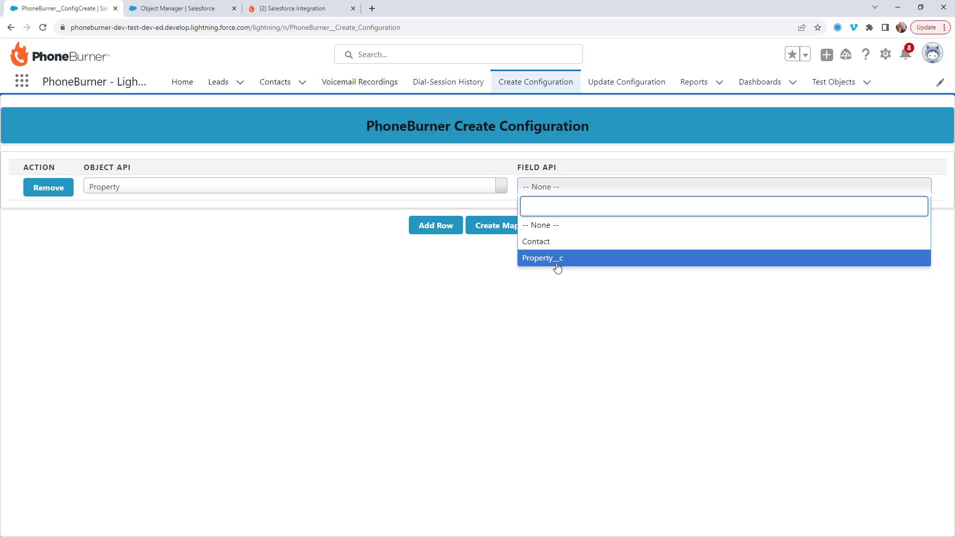
click(542, 258)
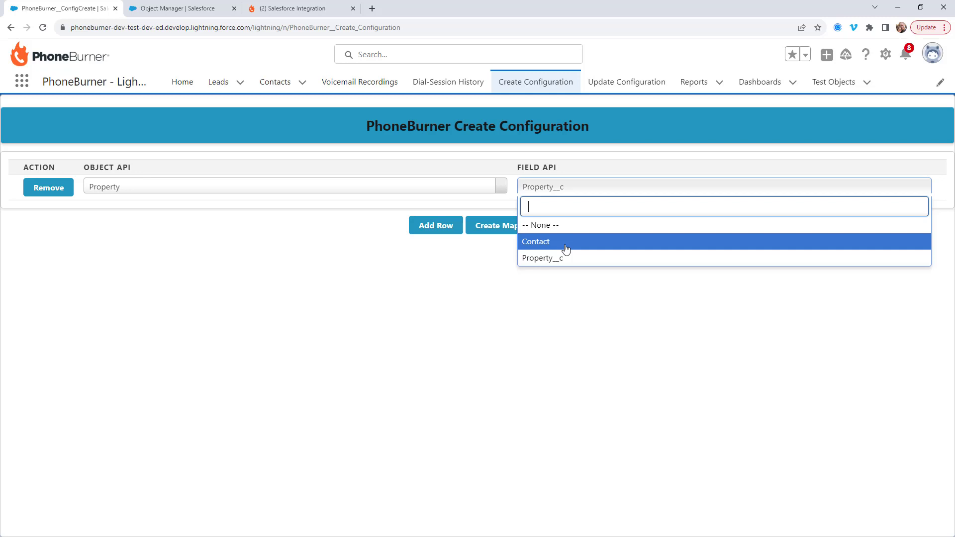
click(535, 242)
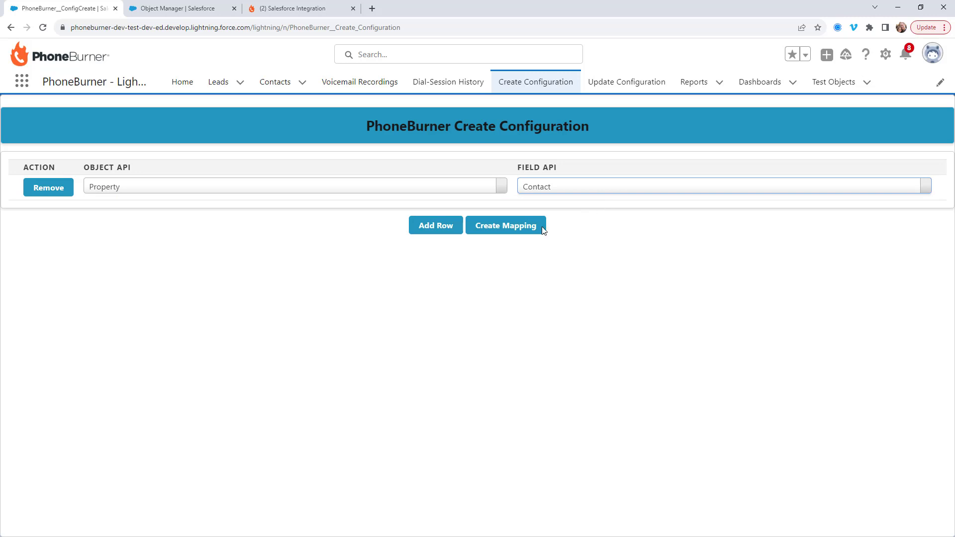
- Add a second Property row mapped to Property__c and create the mapping
click(435, 224)
text(prop)
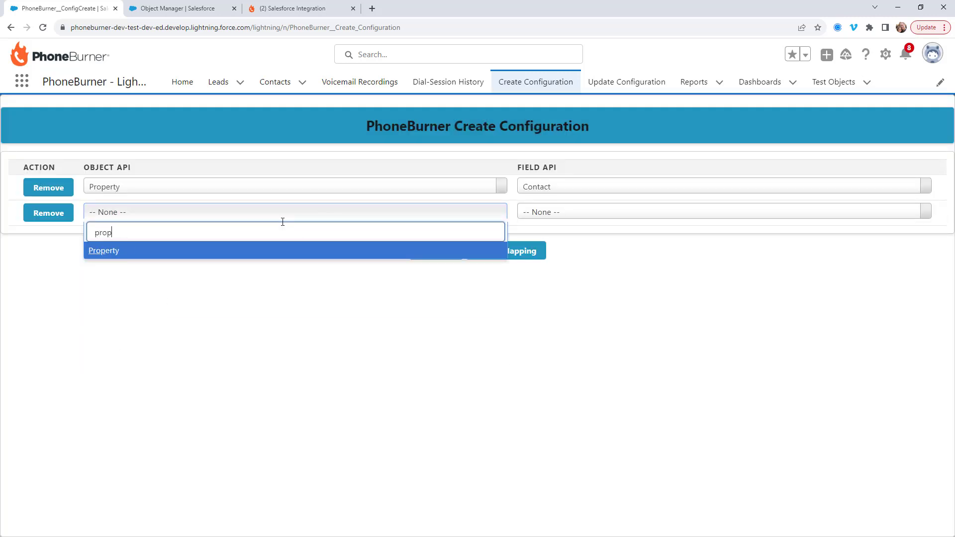
mouse_move(193, 250)
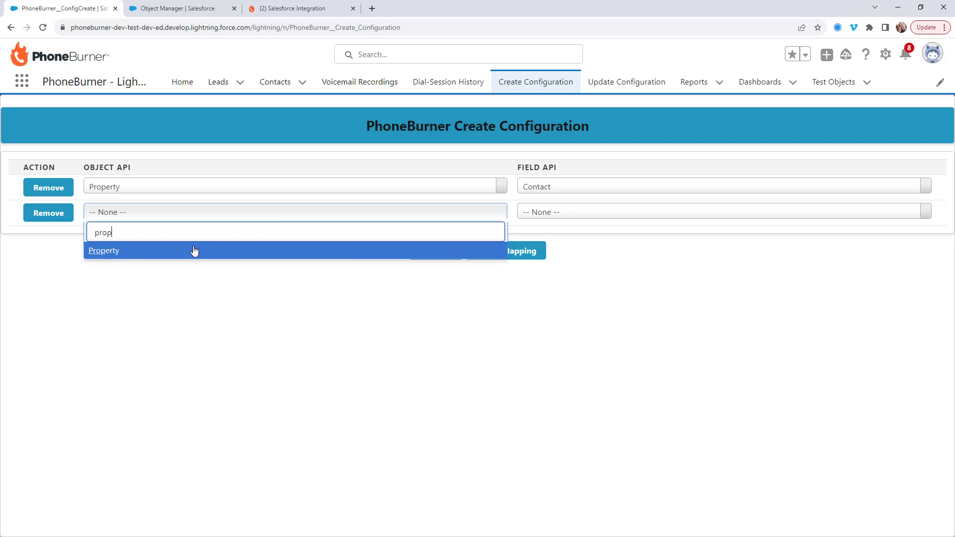
click(103, 250)
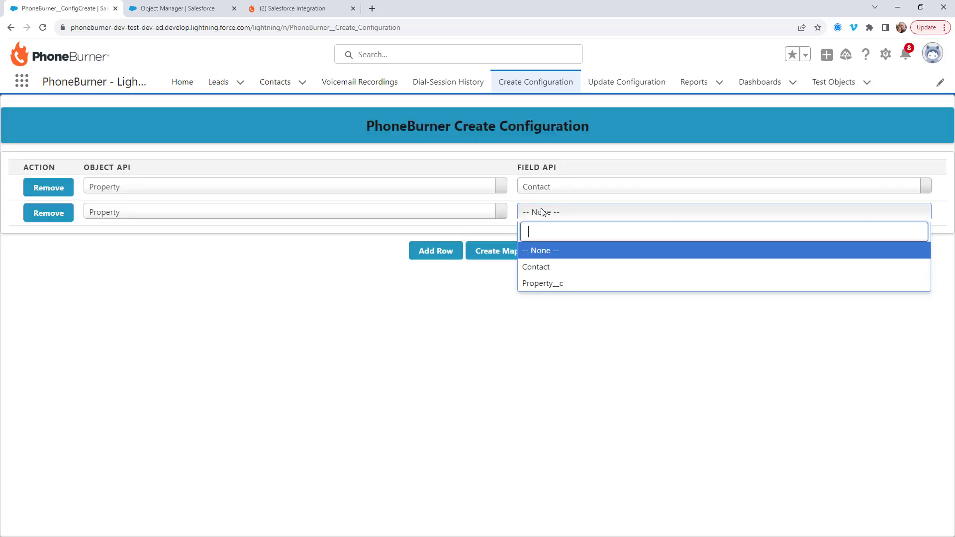
click(541, 283)
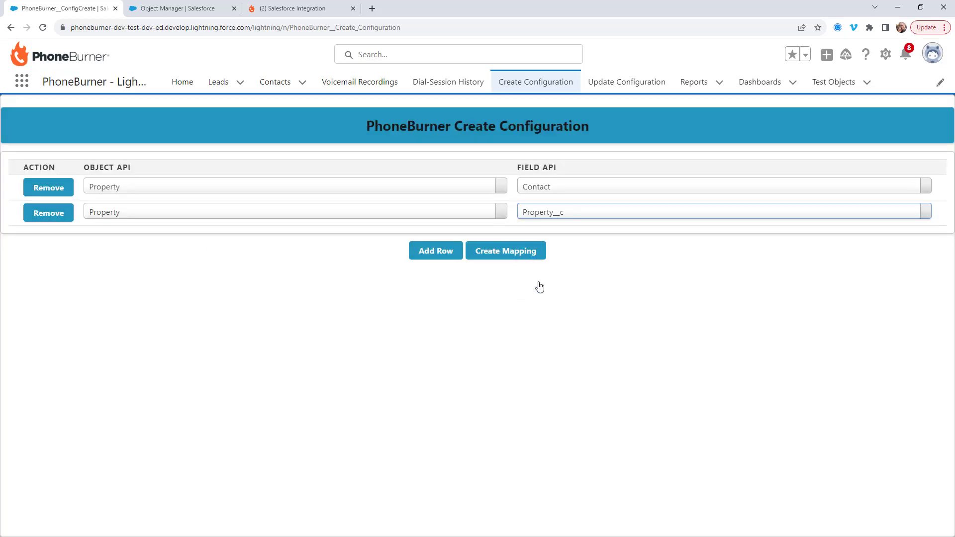
mouse_move(531, 300)
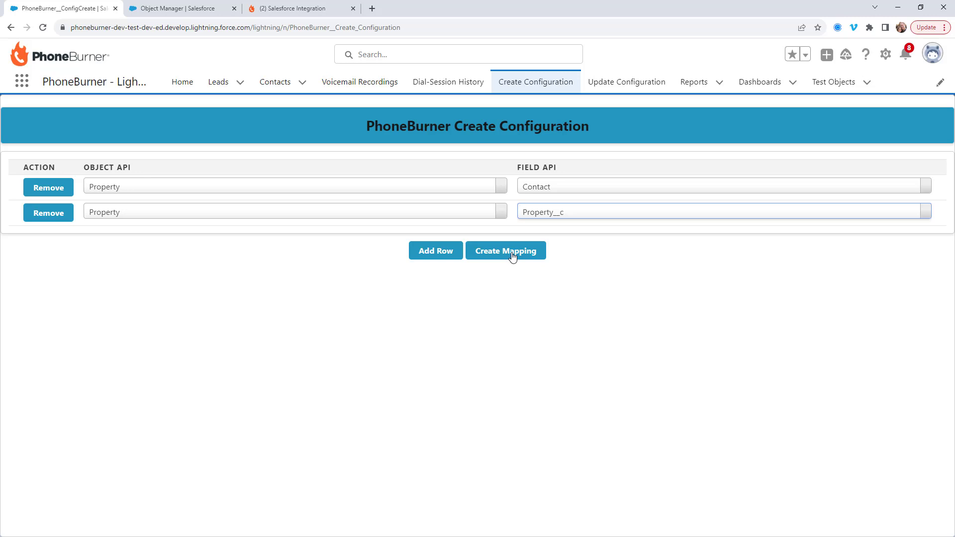
click(506, 250)
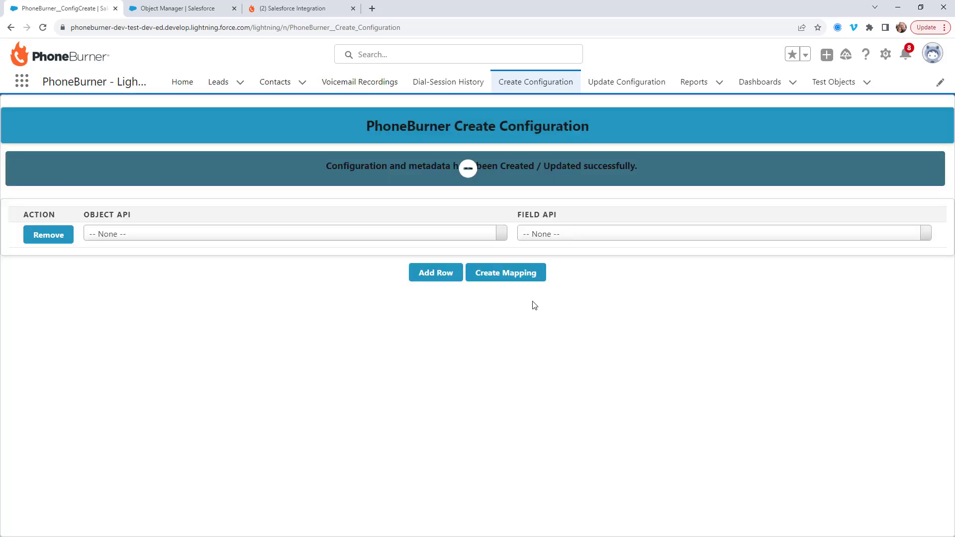
mouse_move(626, 81)
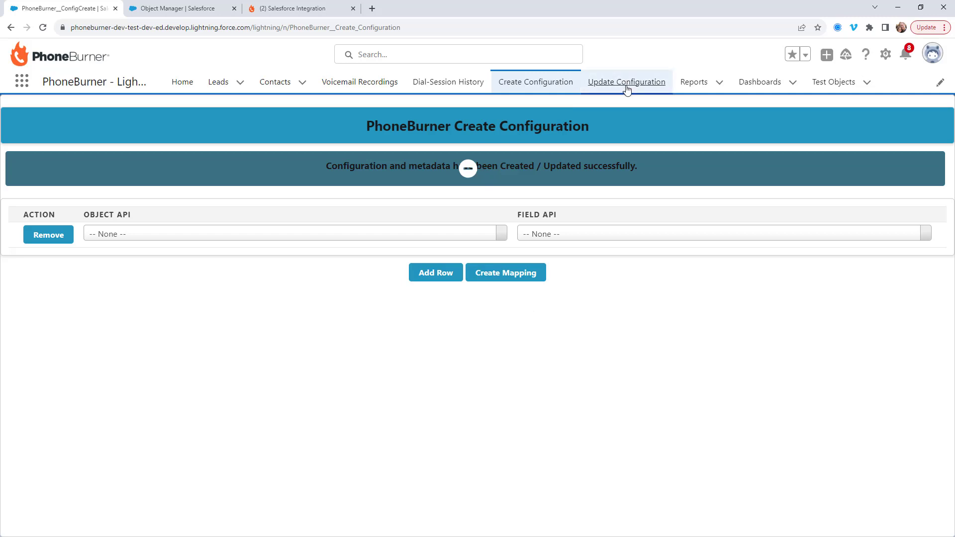
- Open the Update Configuration page listing Property to Contact and Property__c
click(625, 81)
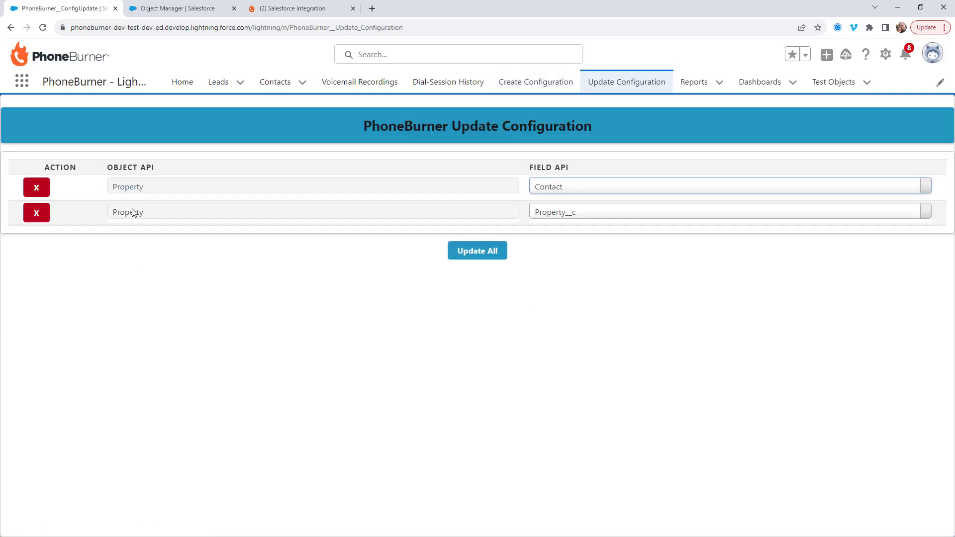
mouse_move(579, 244)
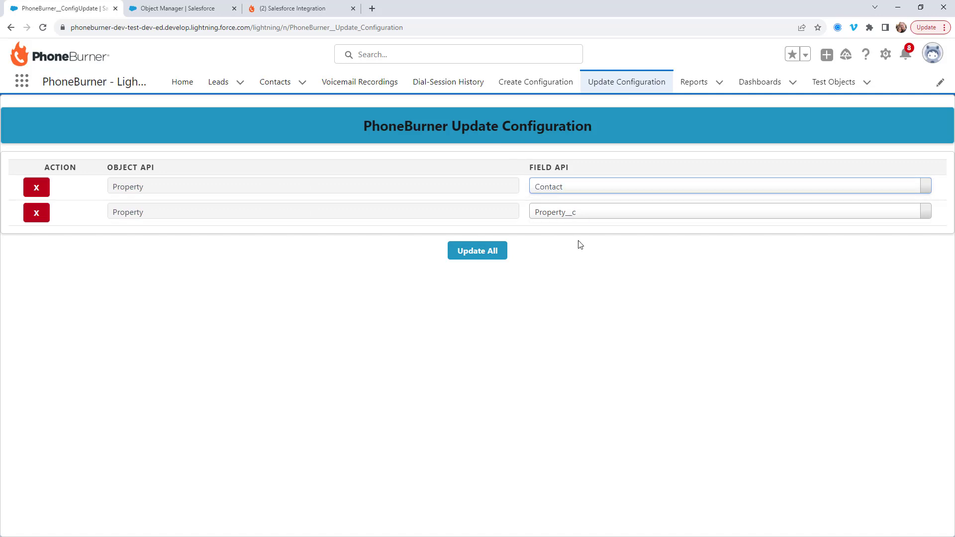
mouse_move(46, 245)
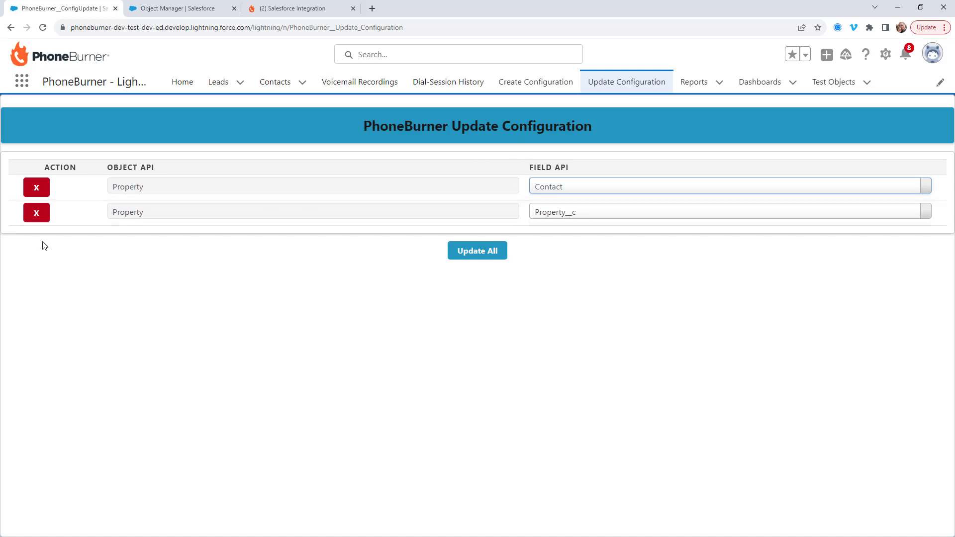
mouse_move(581, 254)
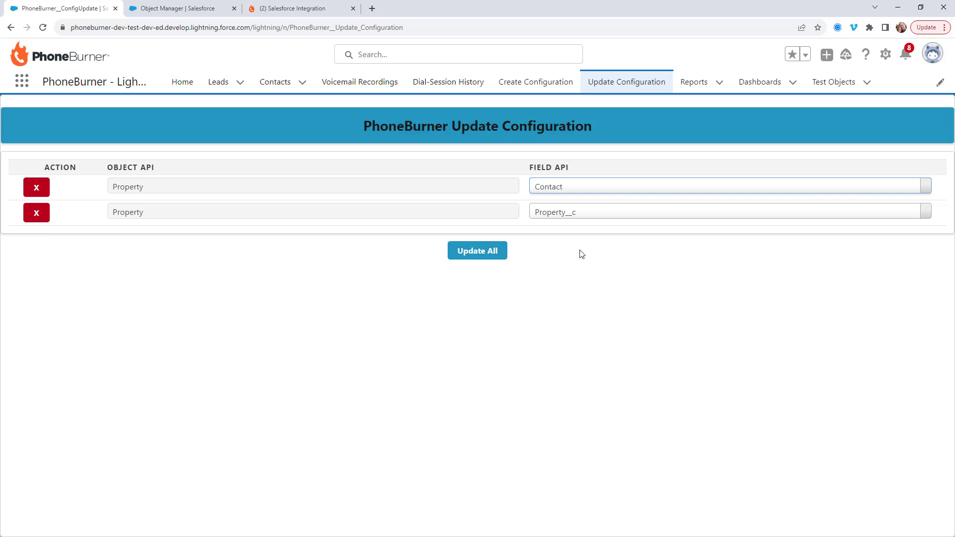
mouse_move(545, 260)
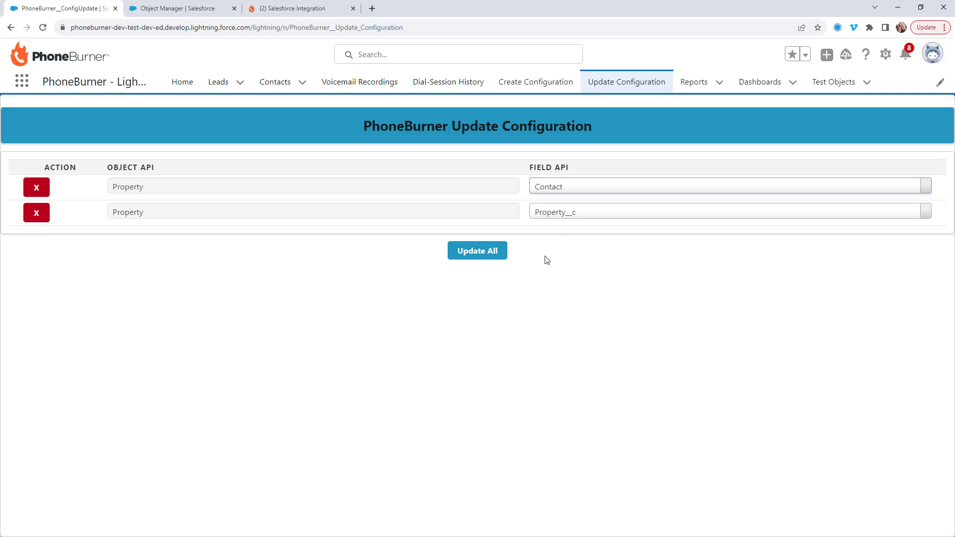